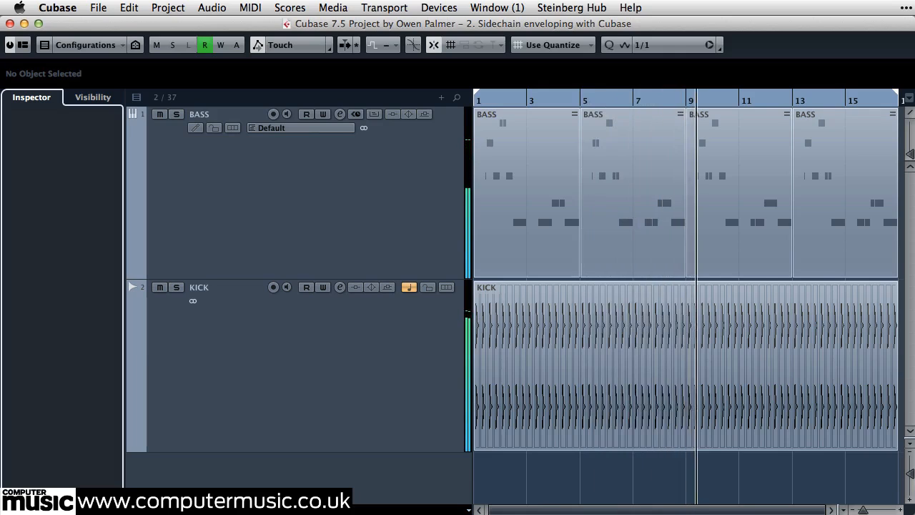
# Solo the KICK track and check the track list's solo and mute states
pyautogui.click(218, 287)
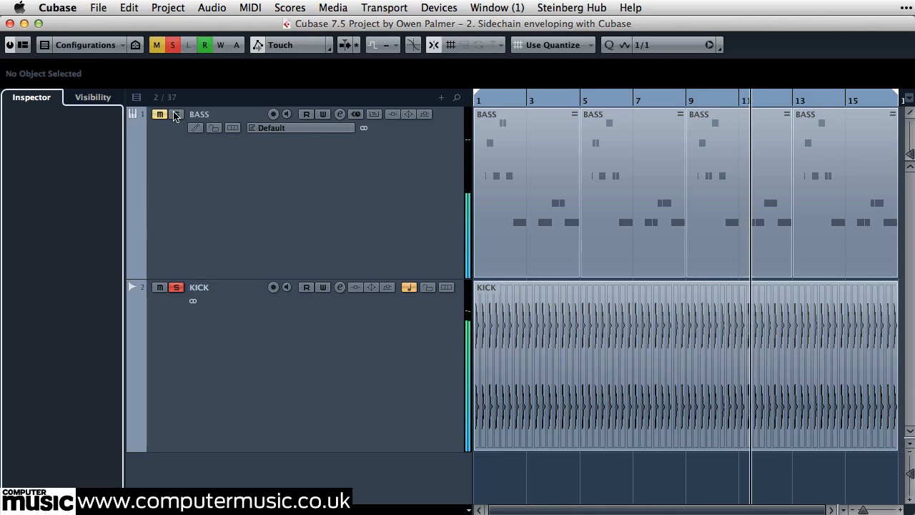
pyautogui.click(176, 115)
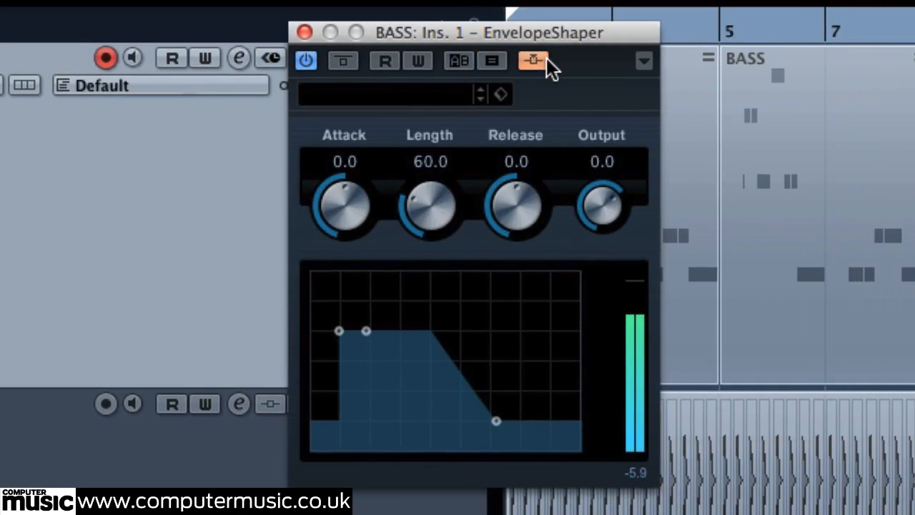
pyautogui.moveTo(306, 34)
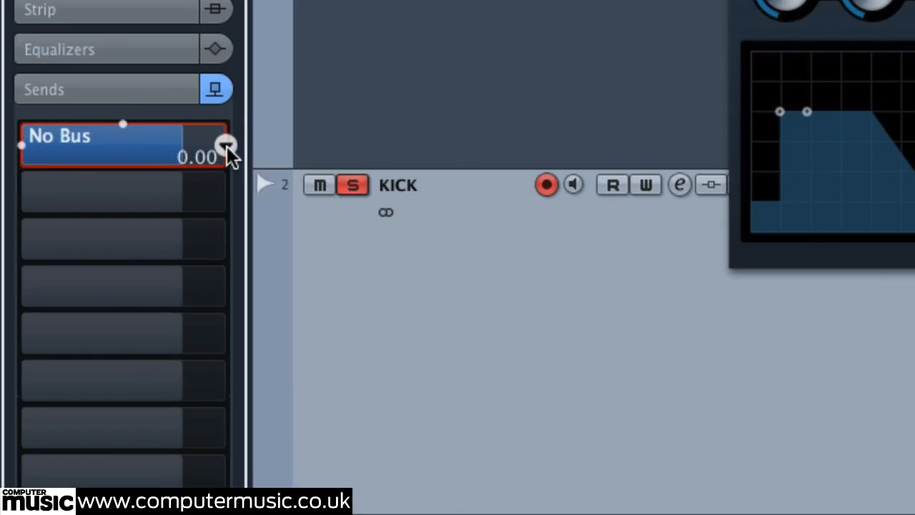
# Route the KICK send to the BASS EnvelopeShaper side-chain input
pyautogui.click(228, 141)
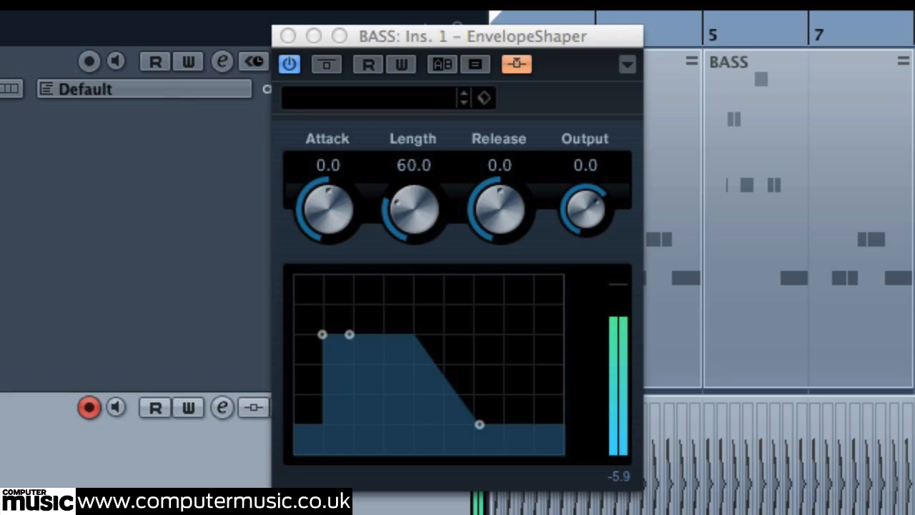
pyautogui.moveTo(343, 215)
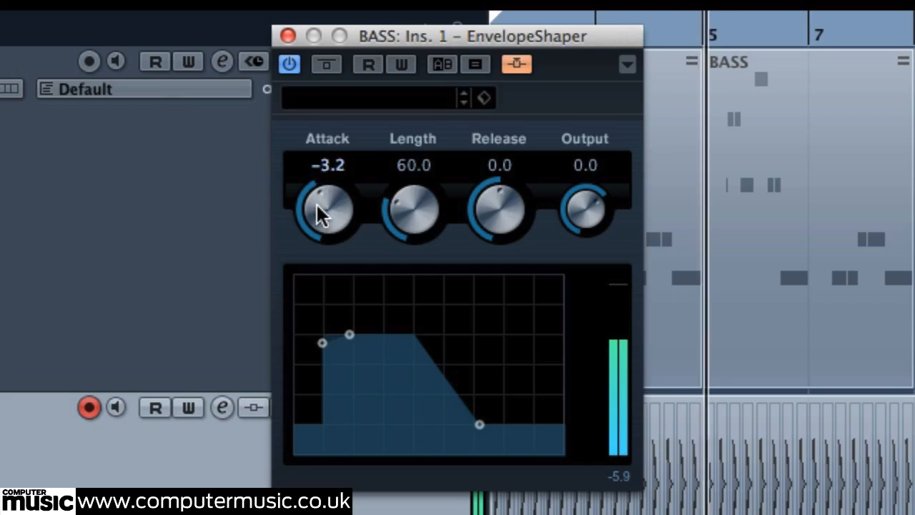
# Set the EnvelopeShaper Attack to -20.0 and raise Length to about 91
pyautogui.moveTo(327, 208); pyautogui.dragTo(327, 300)
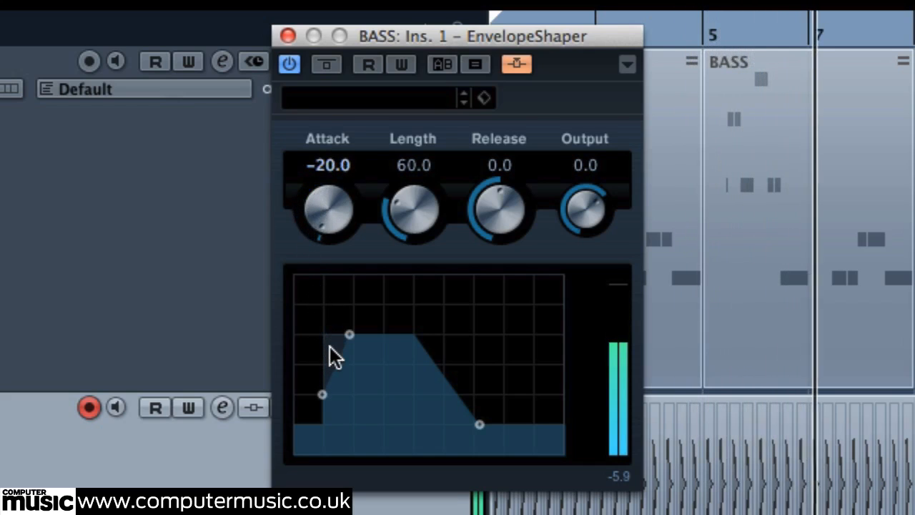
pyautogui.moveTo(412, 208); pyautogui.dragTo(401, 186)
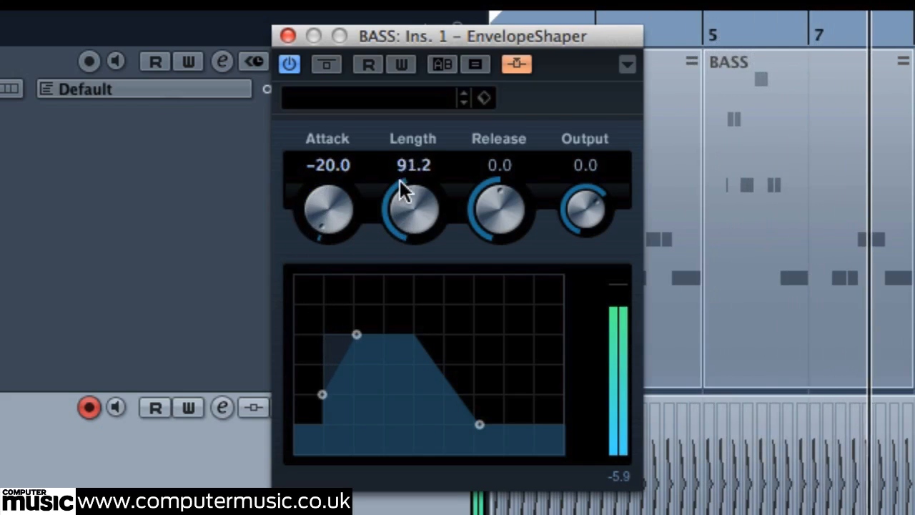